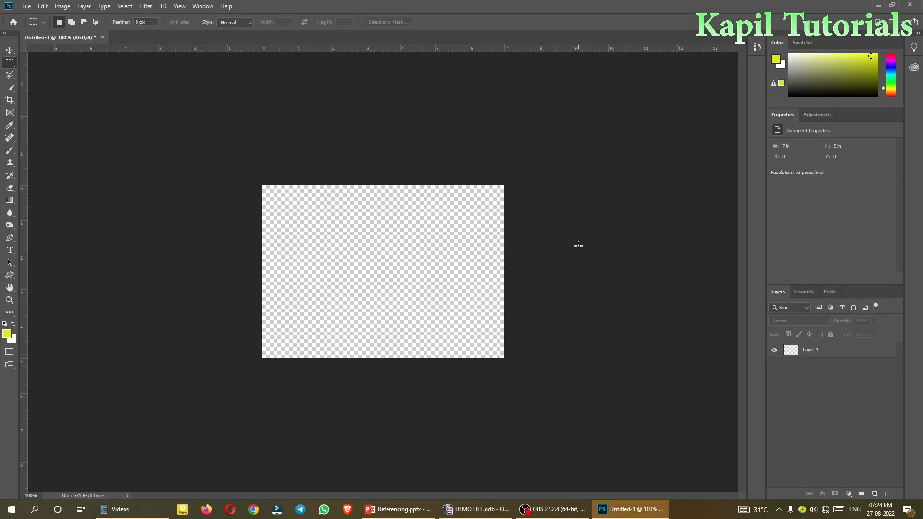
pyautogui.moveTo(594, 315)
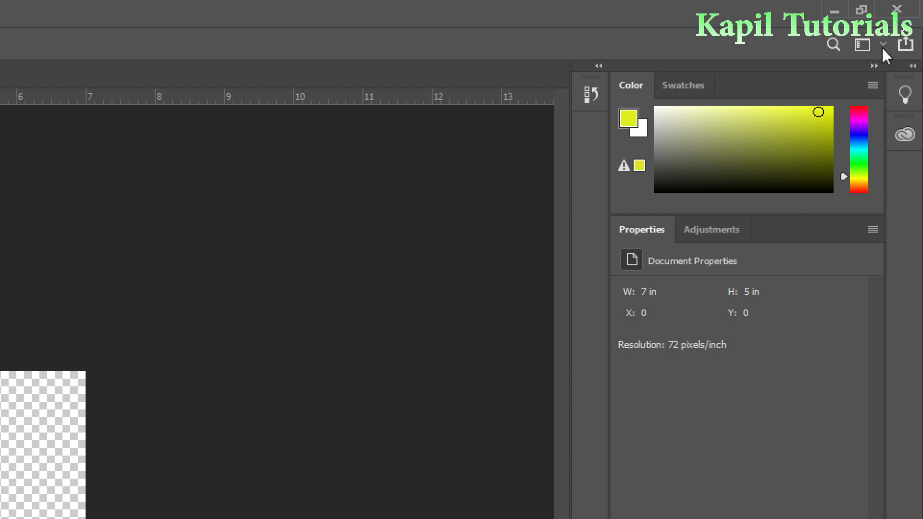
# Step: Reset the Essentials workspace so the Learn and Libraries panels appear
pyautogui.click(883, 44)
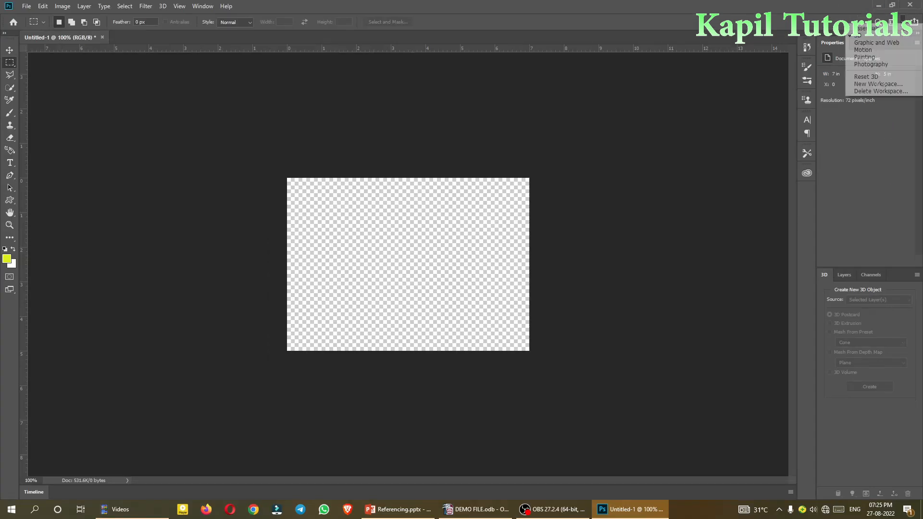
pyautogui.moveTo(863, 50)
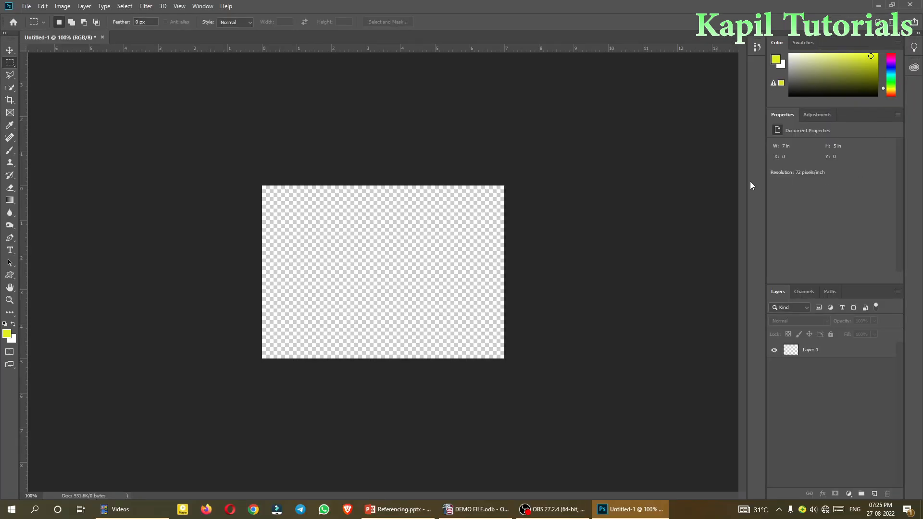
pyautogui.click(911, 22)
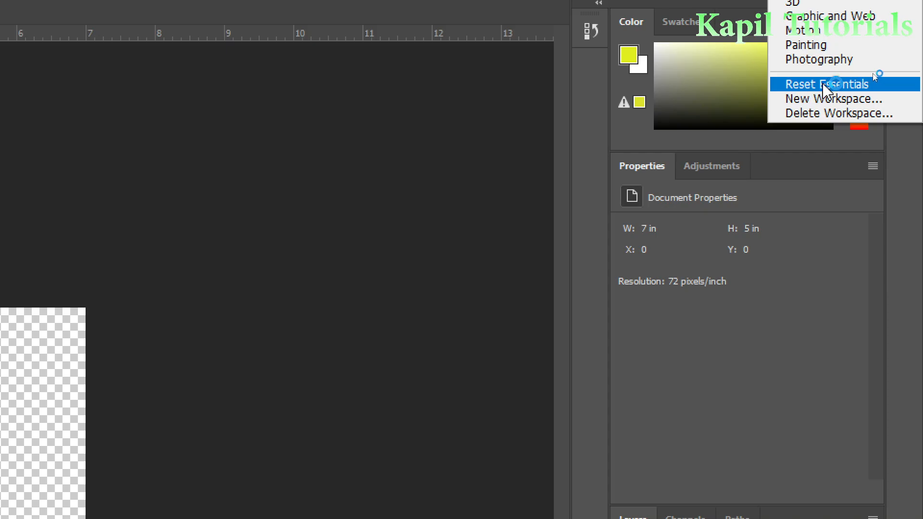
pyautogui.click(826, 83)
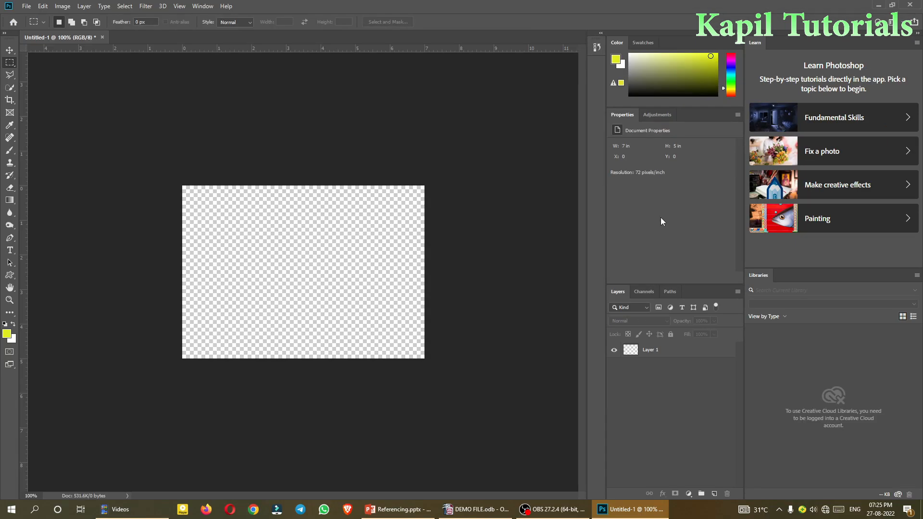
pyautogui.moveTo(808, 74)
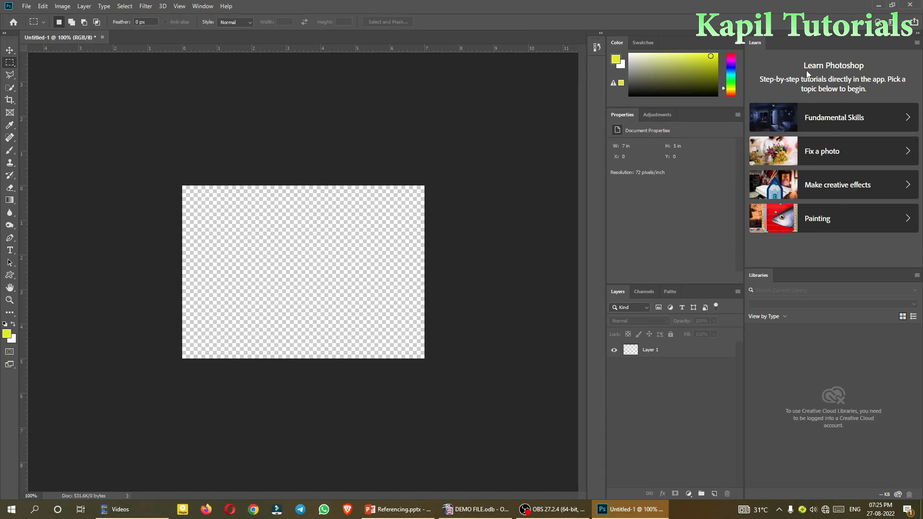
pyautogui.moveTo(830, 83)
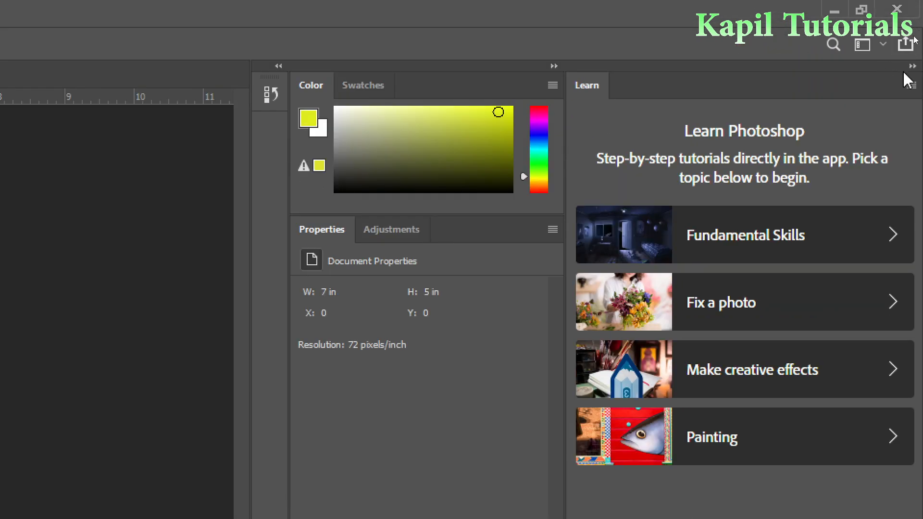
pyautogui.moveTo(911, 77)
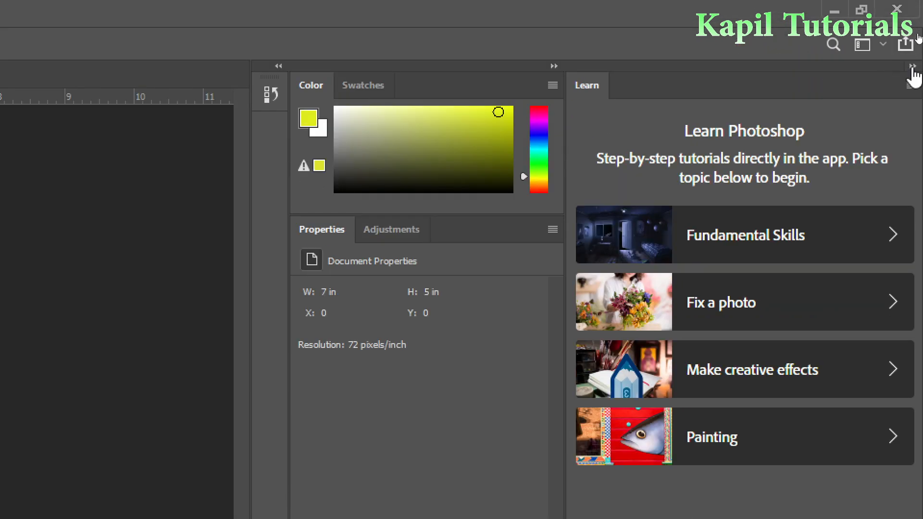
# Step: Collapse the Learn and Libraries panels to icons and hide the Layers panel with F7
pyautogui.click(913, 66)
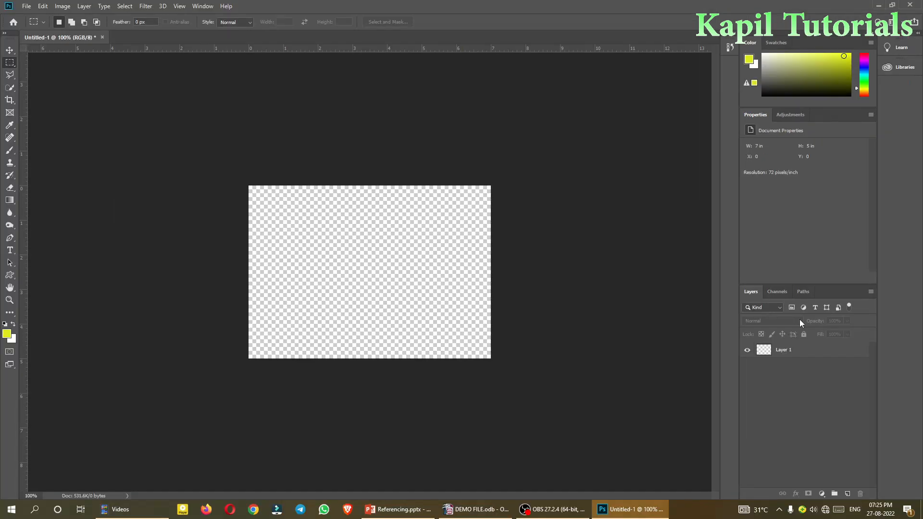
pyautogui.moveTo(793, 354)
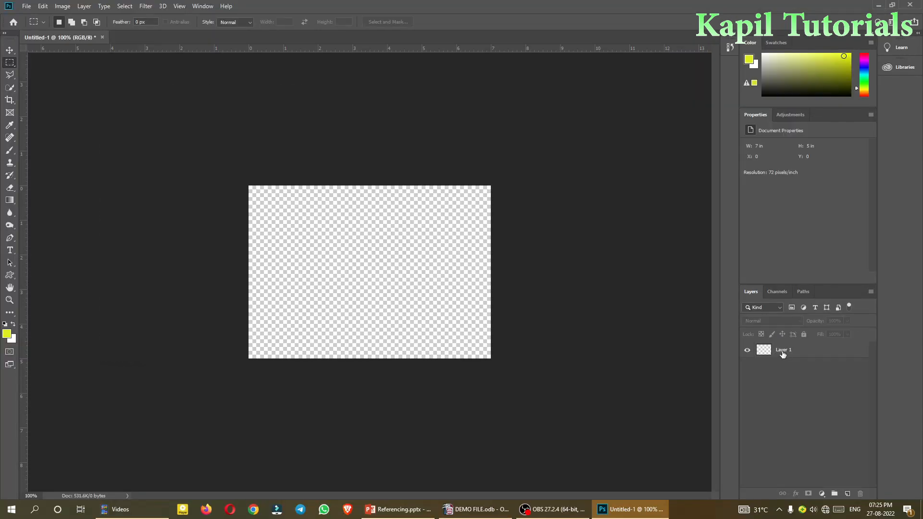
pyautogui.moveTo(783, 350)
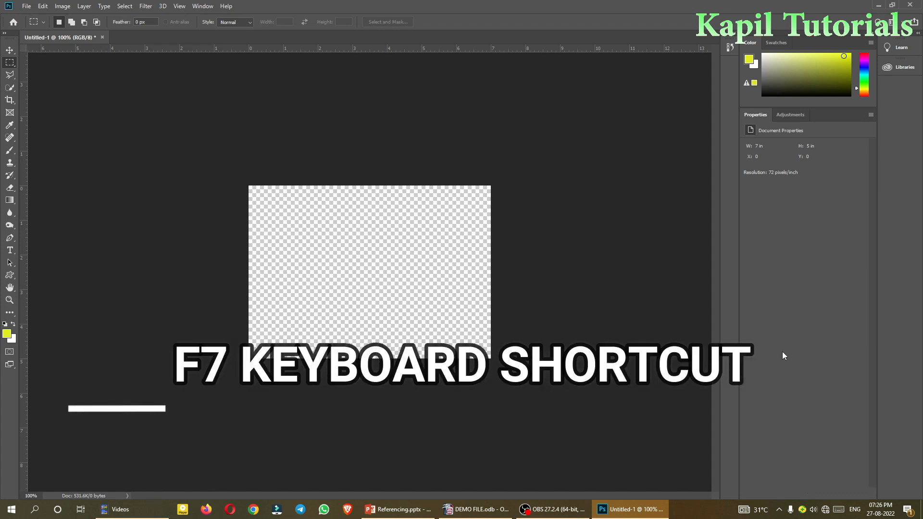
pyautogui.press('f7')
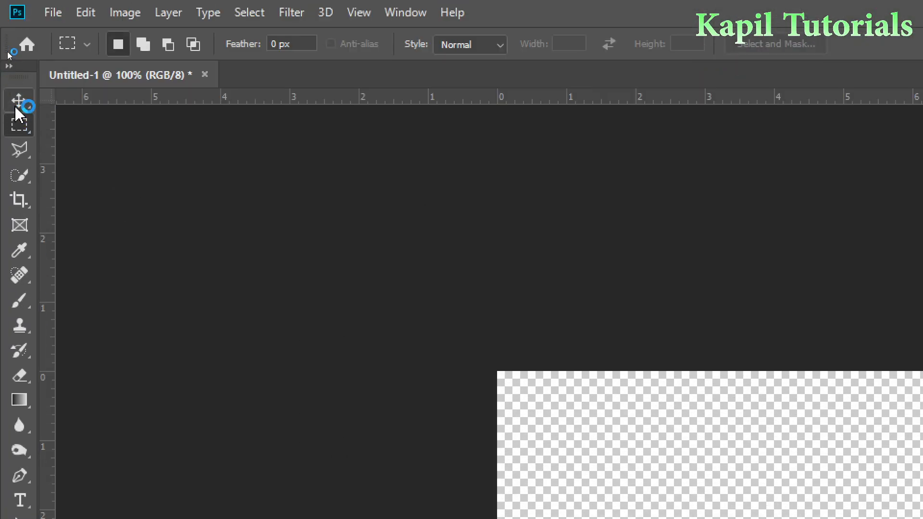
pyautogui.moveTo(18, 98)
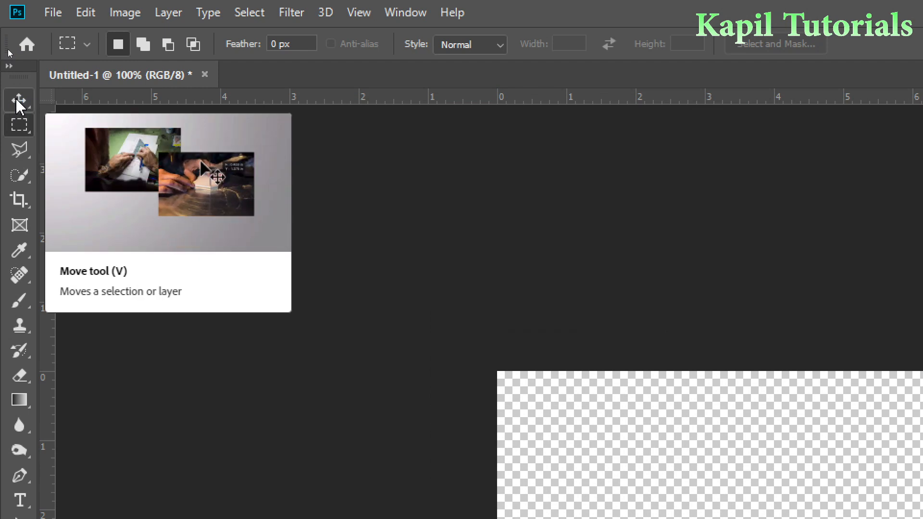
pyautogui.press('v')
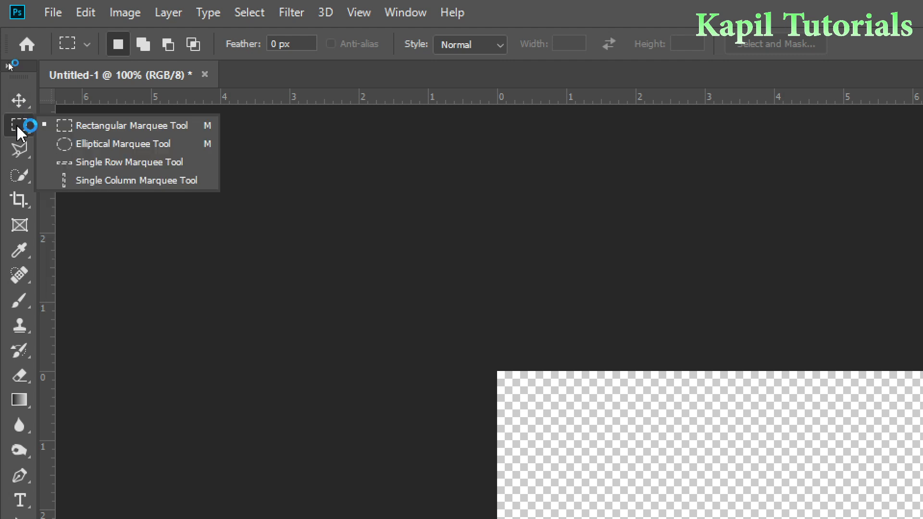
pyautogui.moveTo(89, 126)
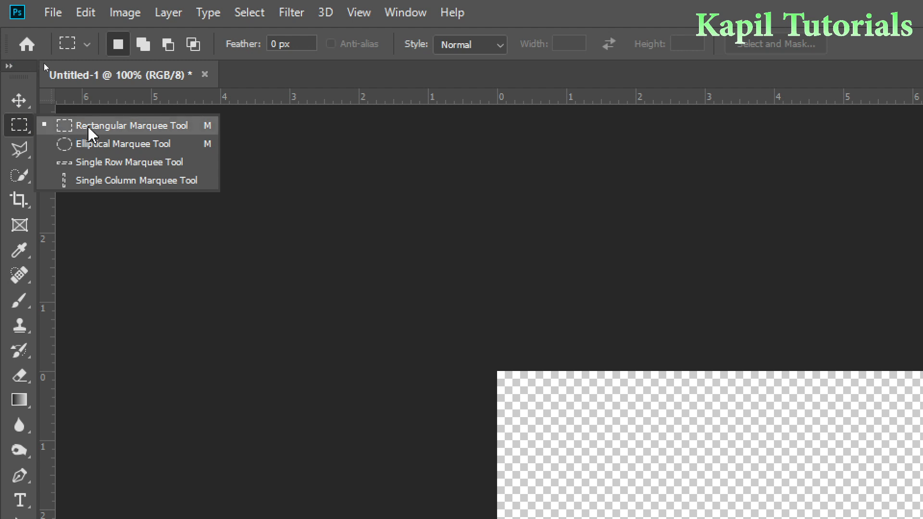
# Step: Make the Rectangular Marquee Tool the active selection tool
pyautogui.press('m')
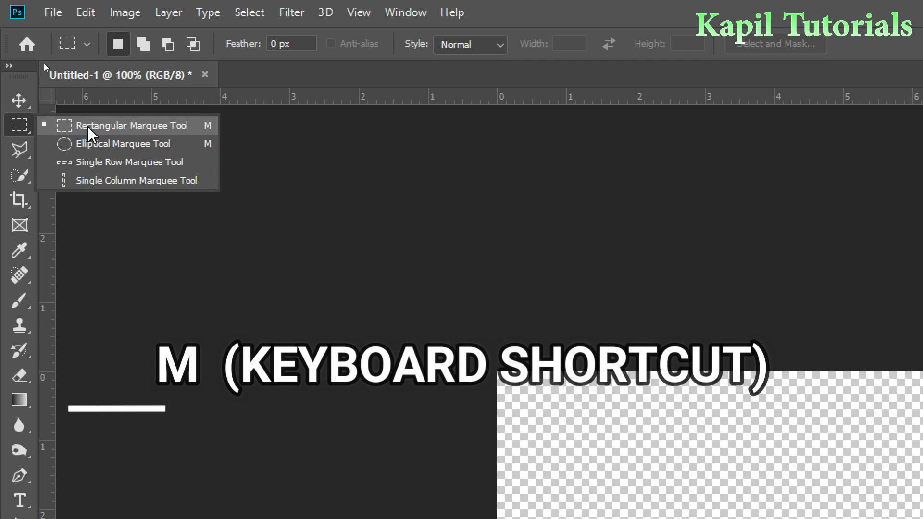
pyautogui.click(103, 126)
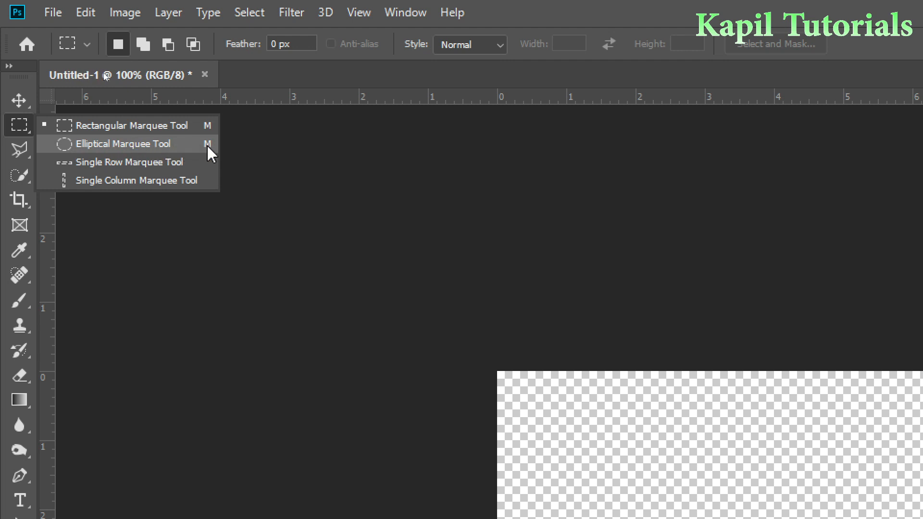
pyautogui.moveTo(131, 125)
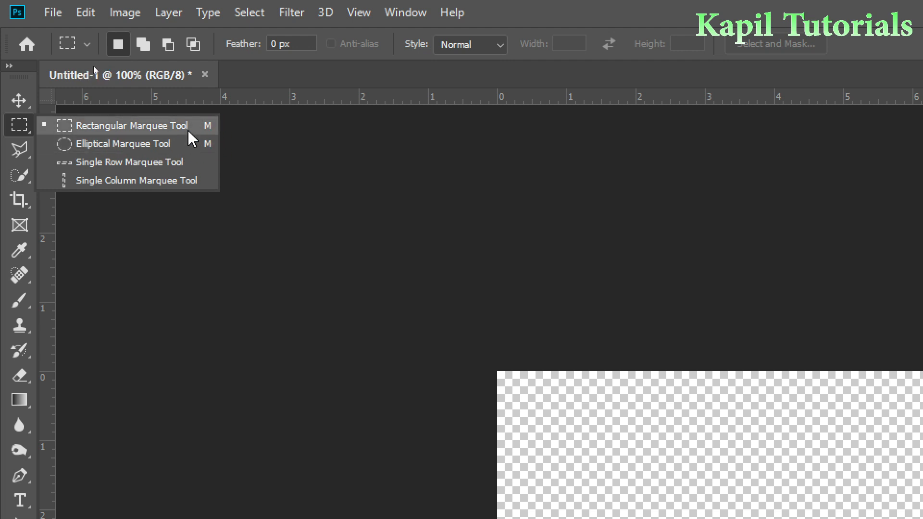
pyautogui.moveTo(124, 165)
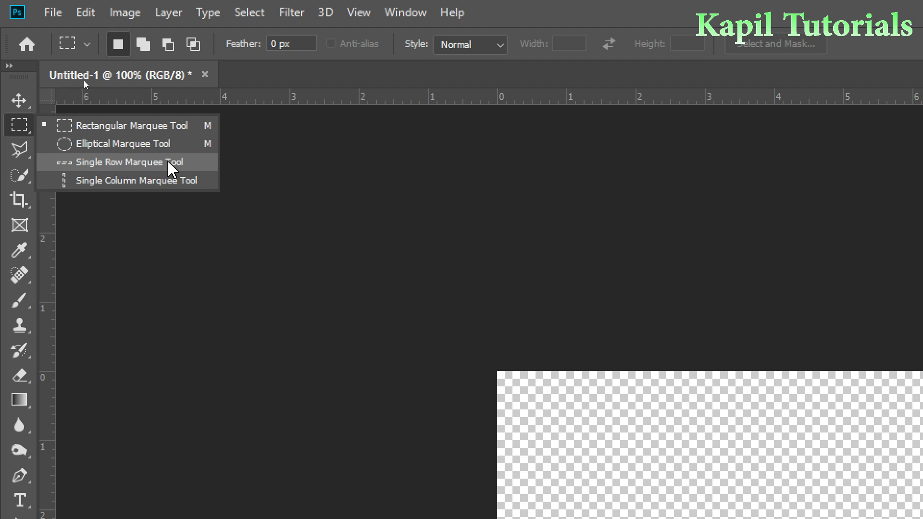
pyautogui.moveTo(128, 181)
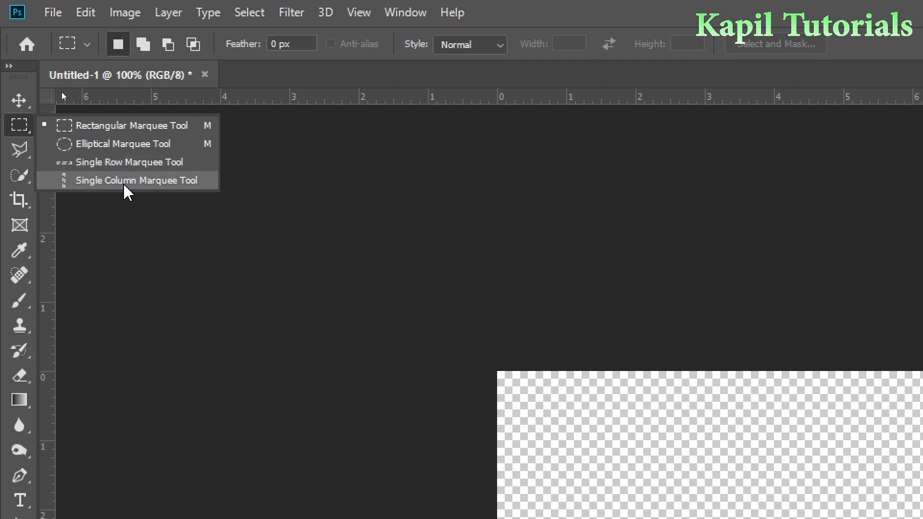
pyautogui.moveTo(128, 192)
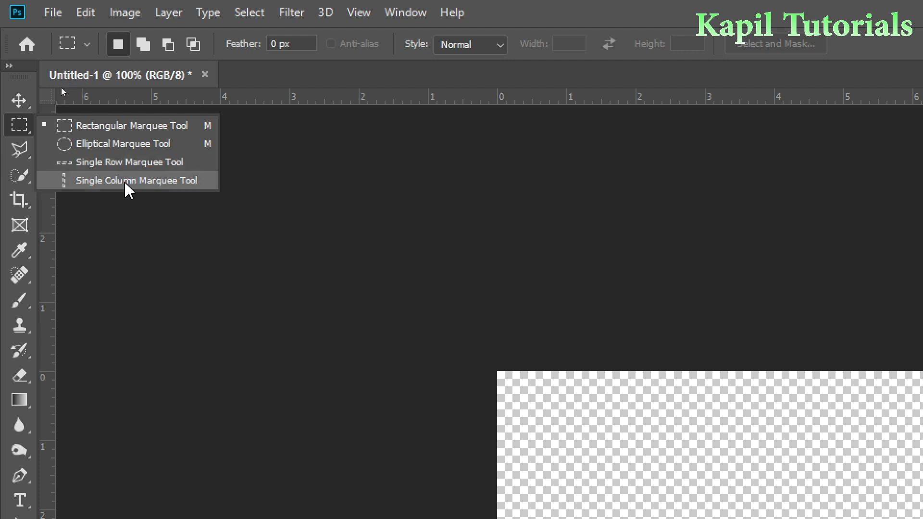
pyautogui.click(126, 171)
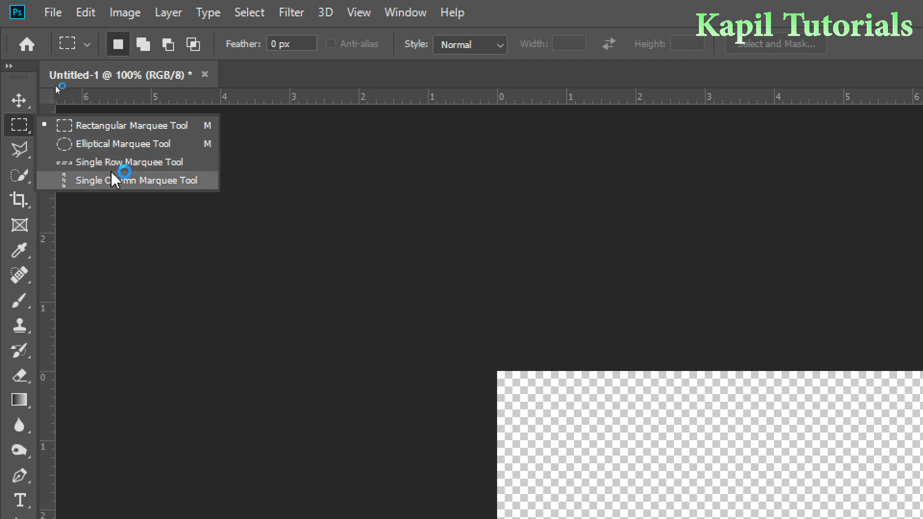
pyautogui.moveTo(99, 125)
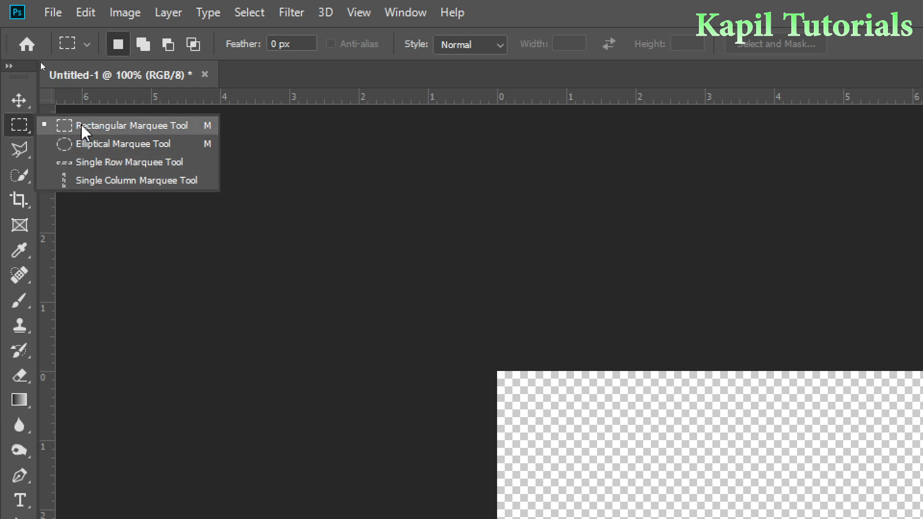
pyautogui.click(133, 125)
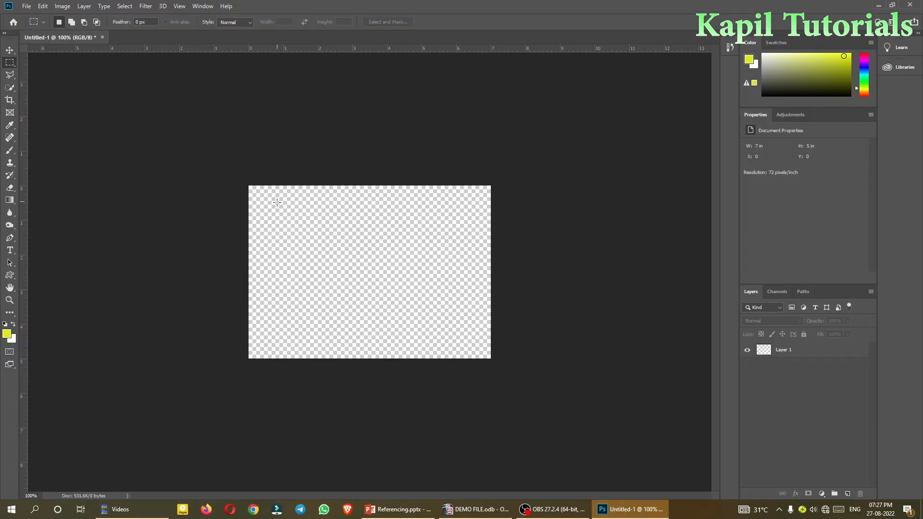
pyautogui.moveTo(281, 210)
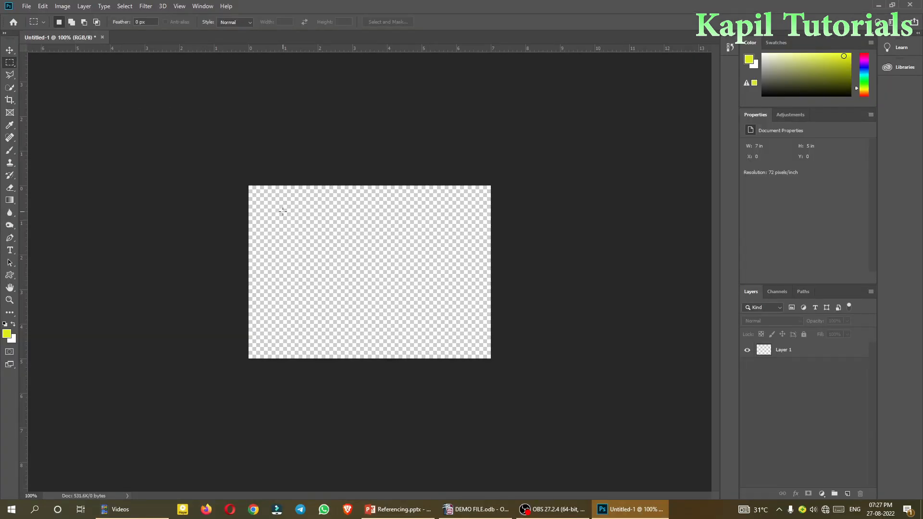
pyautogui.moveTo(389, 254)
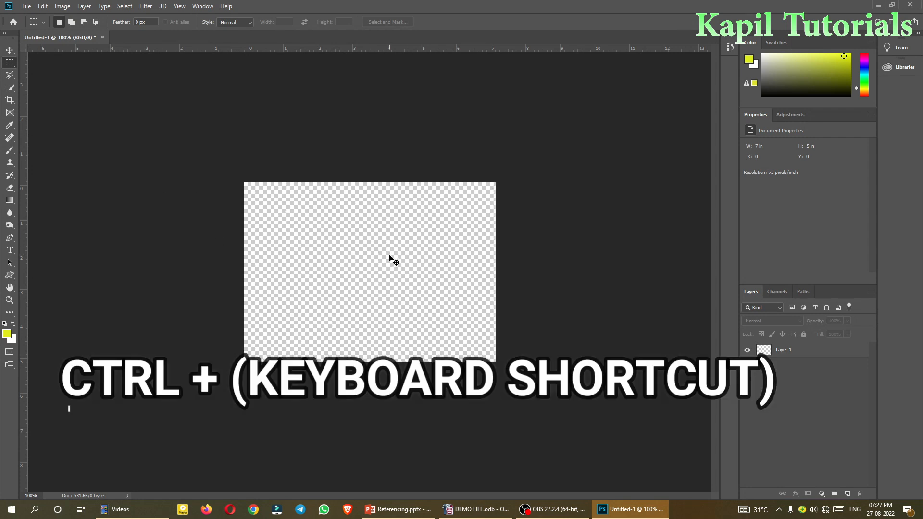
# Step: Zoom in and drag a rectangular selection on the upper-left canvas
pyautogui.press('ctrl+plus')
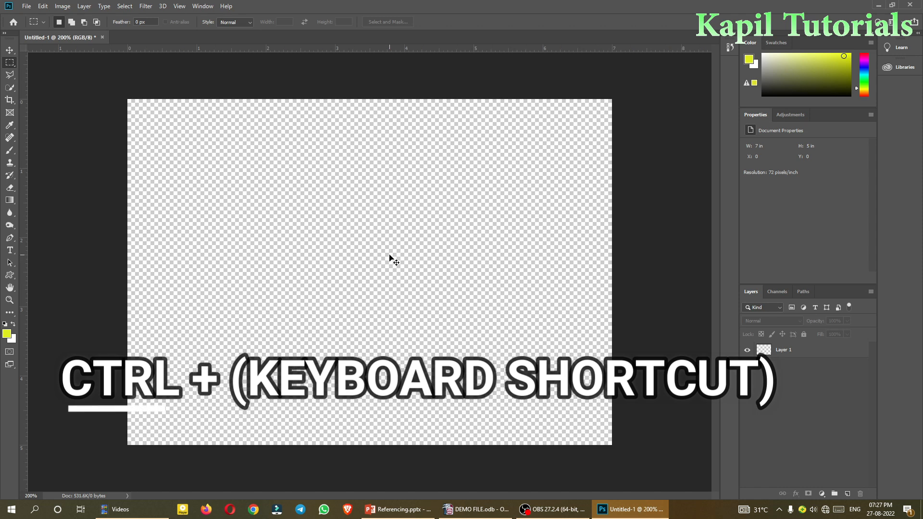
pyautogui.moveTo(221, 169)
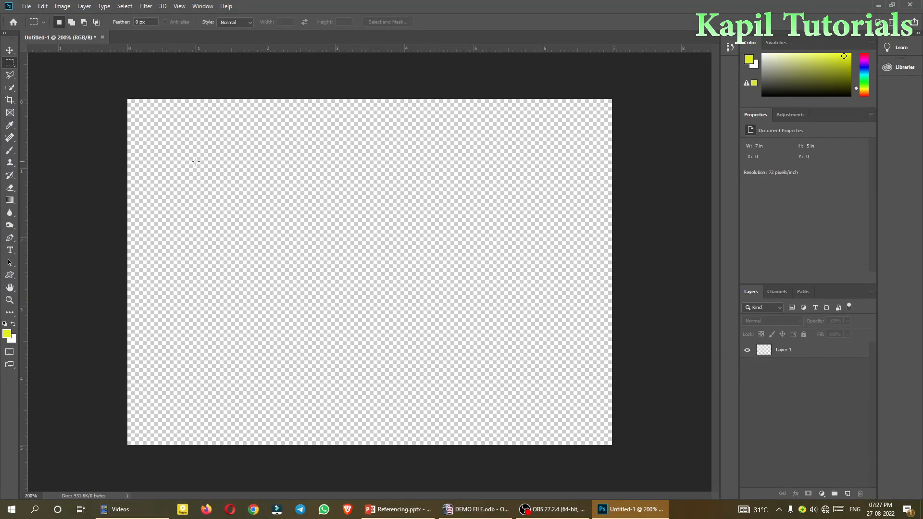
pyautogui.moveTo(196, 162); pyautogui.dragTo(310, 213)
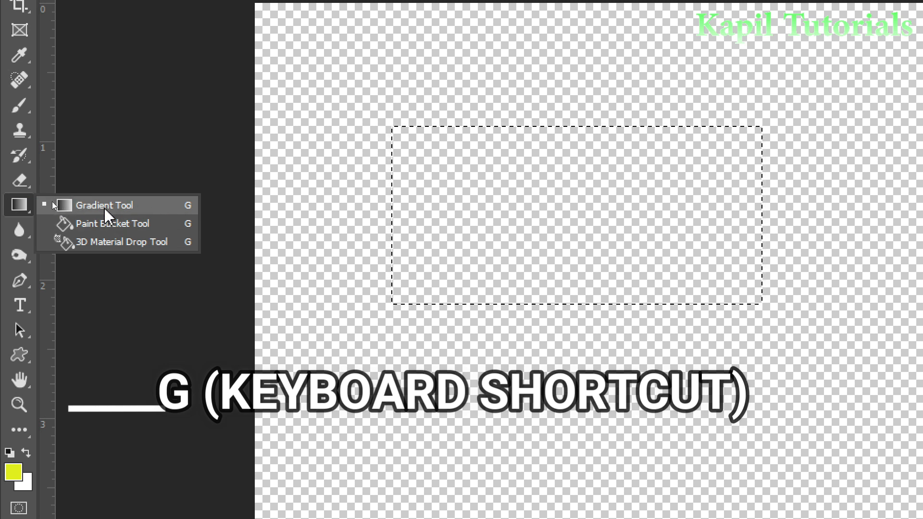
pyautogui.moveTo(136, 229)
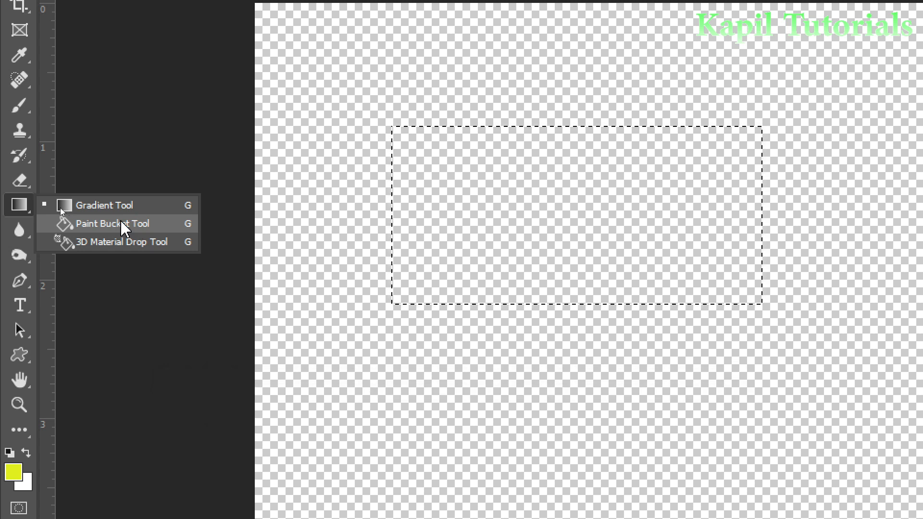
# Step: Select the Paint Bucket Tool and bring up the foreground Color Picker
pyautogui.click(112, 223)
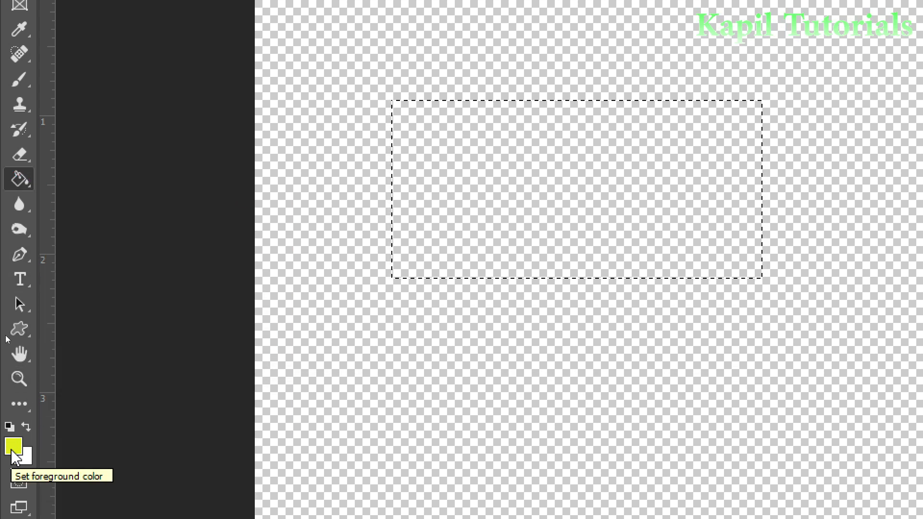
pyautogui.click(13, 447)
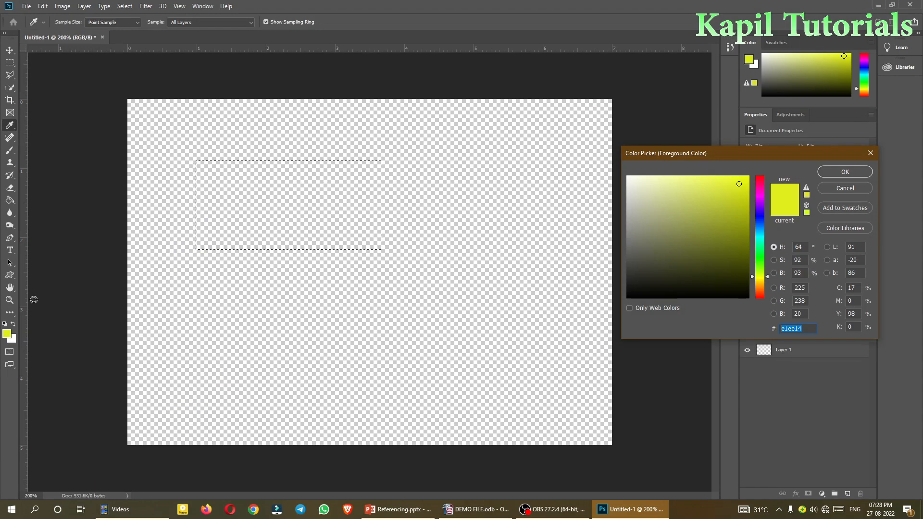
# Step: Change the foreground colour from yellow to a red shade
pyautogui.moveTo(748, 153); pyautogui.dragTo(409, 138)
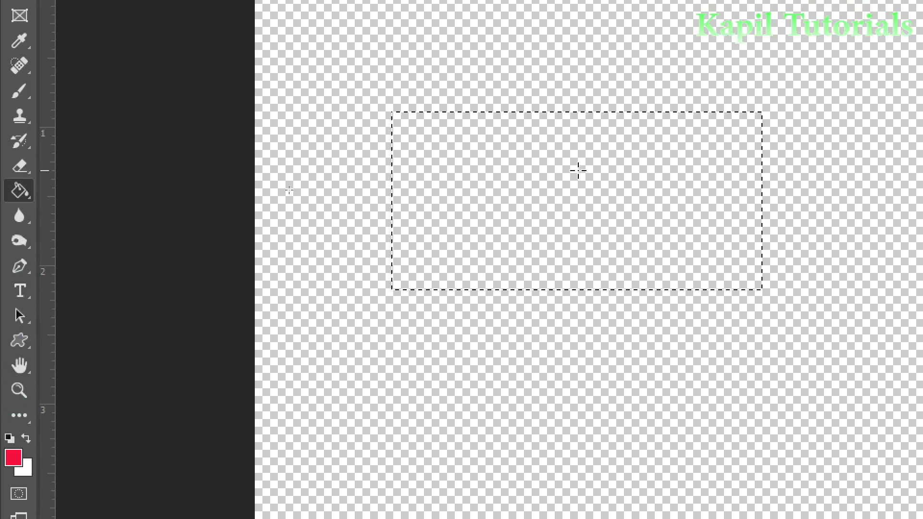
# Step: Paint-bucket fill the rectangular selection with red
pyautogui.click(580, 179)
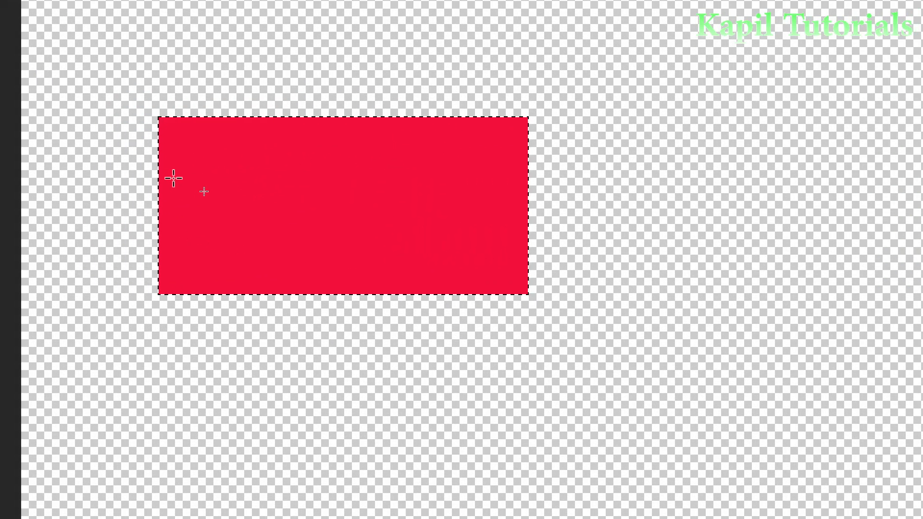
# Step: Deselect the red rectangle using Ctrl+D and Select > Deselect
pyautogui.press('ctrl+d')
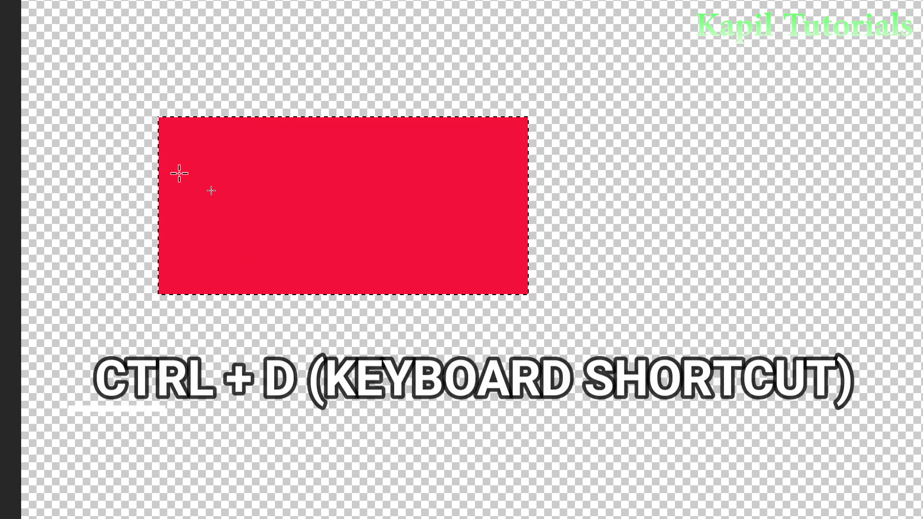
pyautogui.press('ctrl+d')
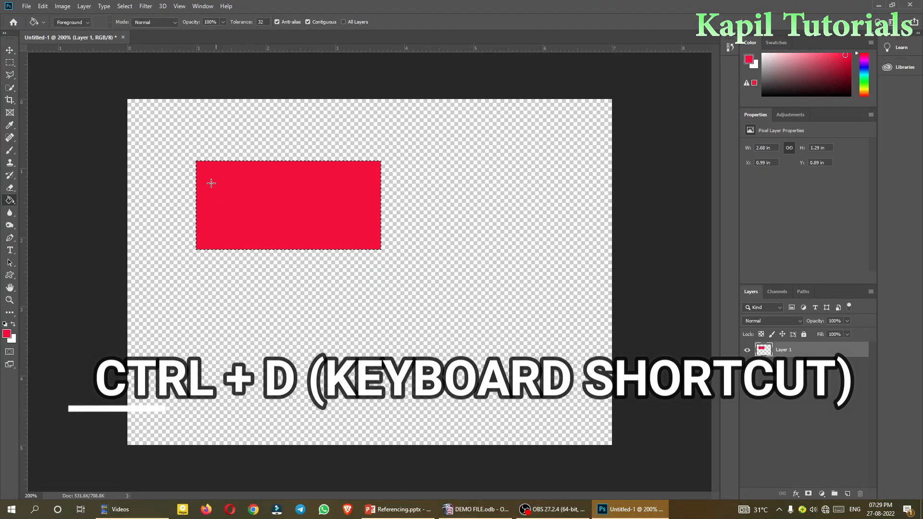
pyautogui.click(124, 6)
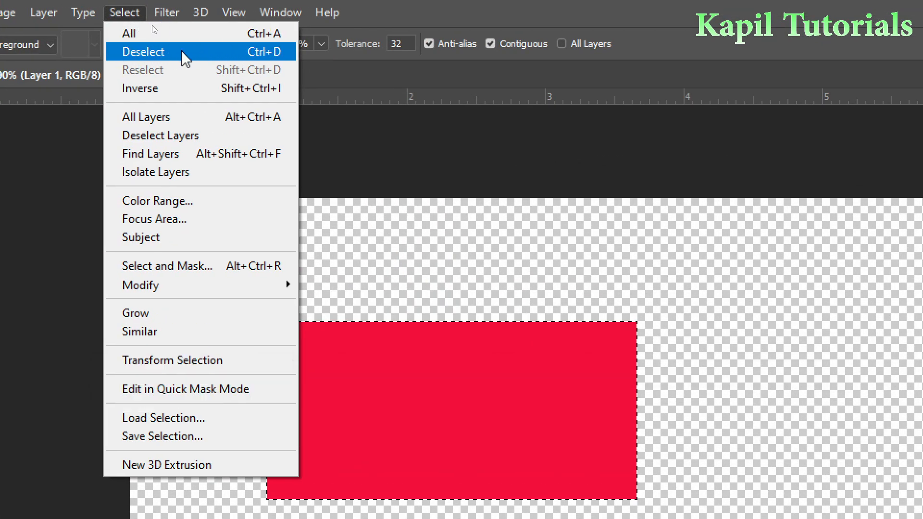
pyautogui.click(143, 52)
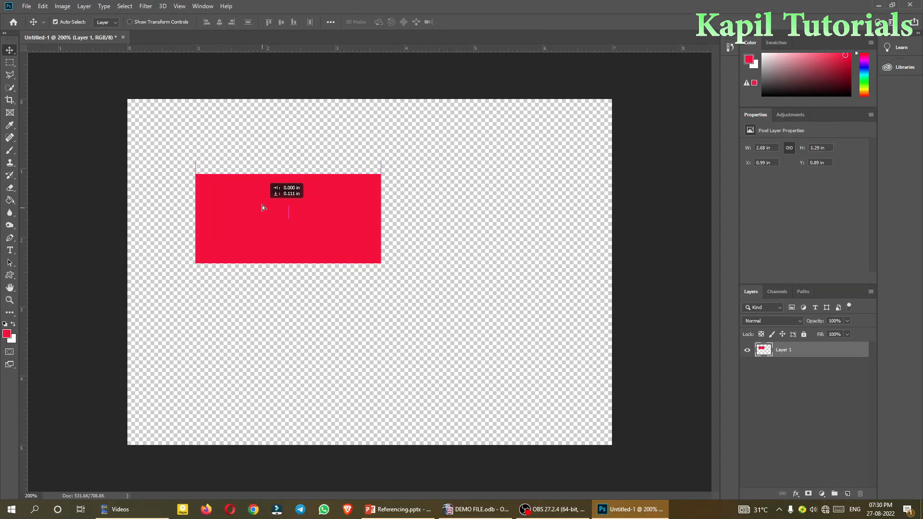
# Step: Drag the red rectangle to the upper middle of the canvas
pyautogui.moveTo(263, 207); pyautogui.dragTo(286, 242)
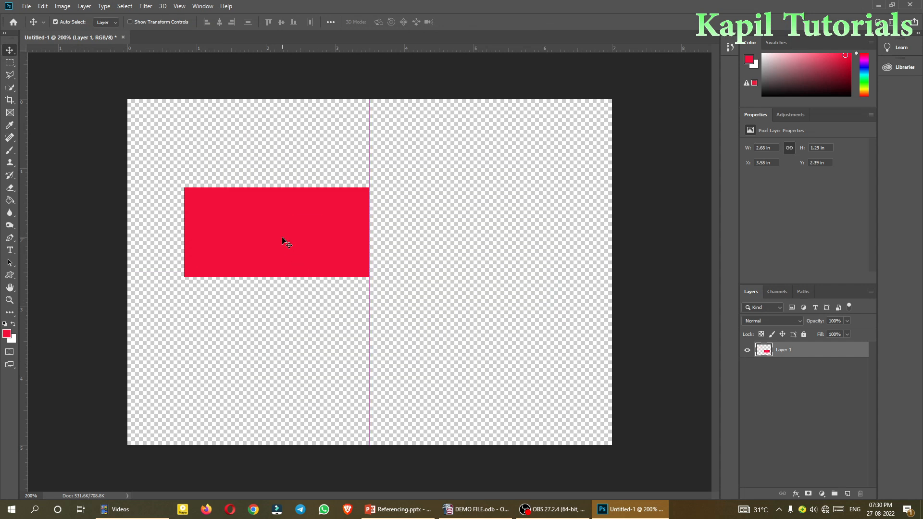
pyautogui.moveTo(283, 242); pyautogui.dragTo(370, 189)
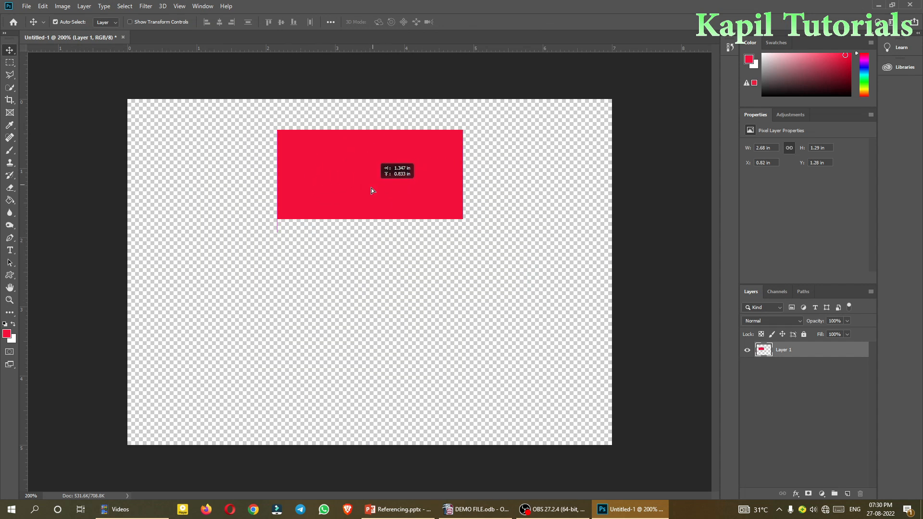
pyautogui.moveTo(370, 176); pyautogui.dragTo(357, 189)
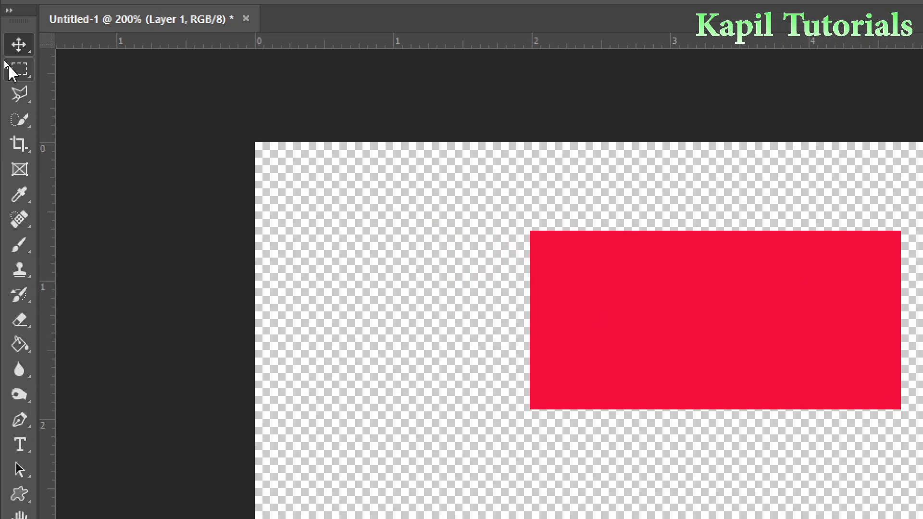
pyautogui.click(19, 69)
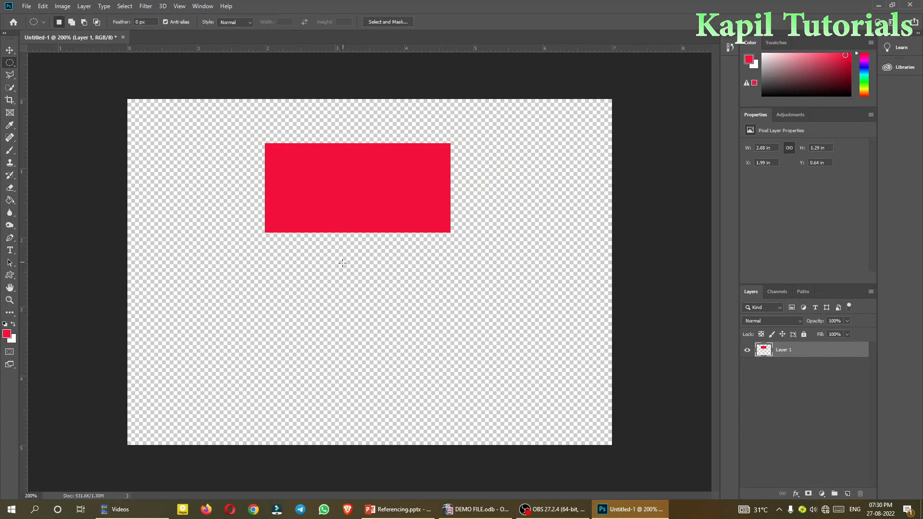
# Step: Drag an elliptical circle selection in the lower middle, below the red rectangle
pyautogui.moveTo(342, 262); pyautogui.dragTo(422, 365)
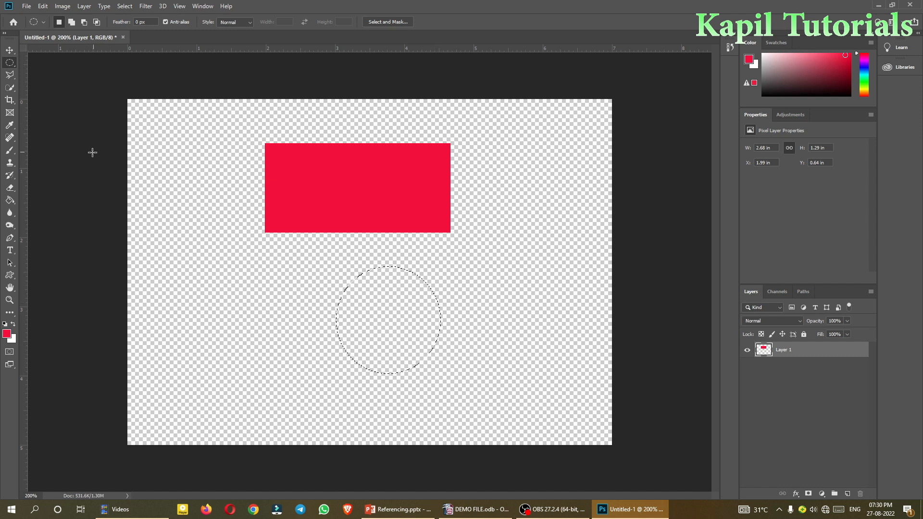
pyautogui.moveTo(10, 200)
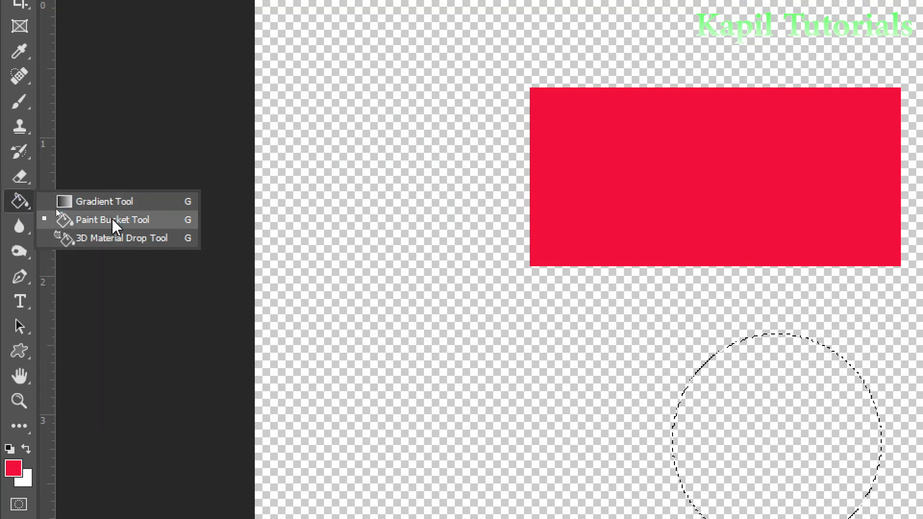
# Step: Fill the circle below the red rectangle solid yellow with the Paint Bucket
pyautogui.click(112, 219)
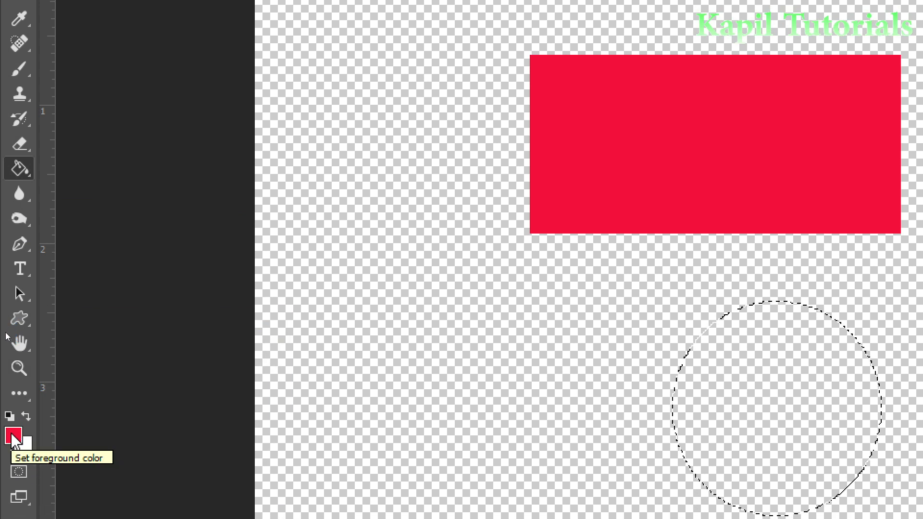
pyautogui.click(13, 435)
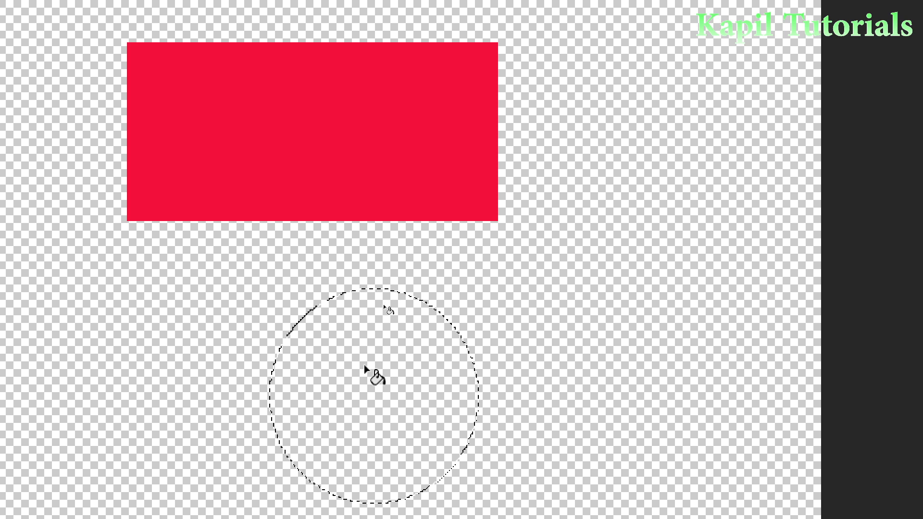
pyautogui.click(377, 367)
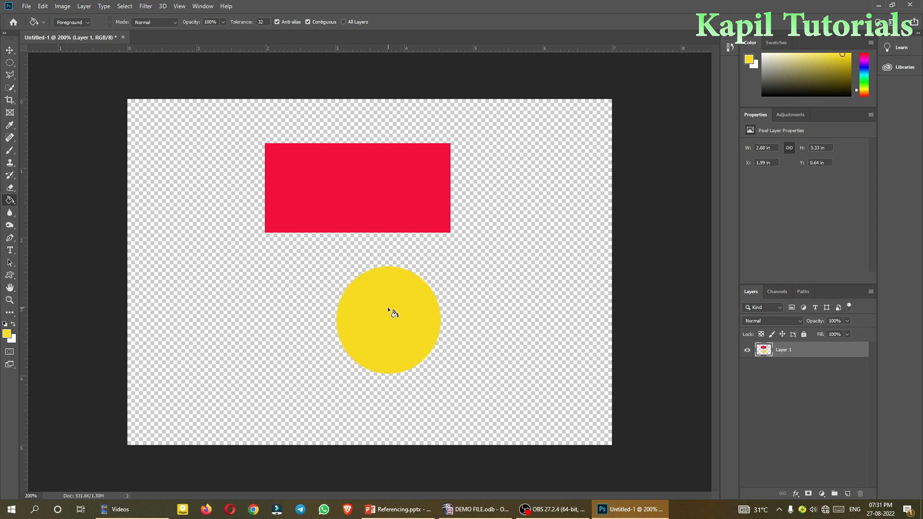
pyautogui.moveTo(392, 304)
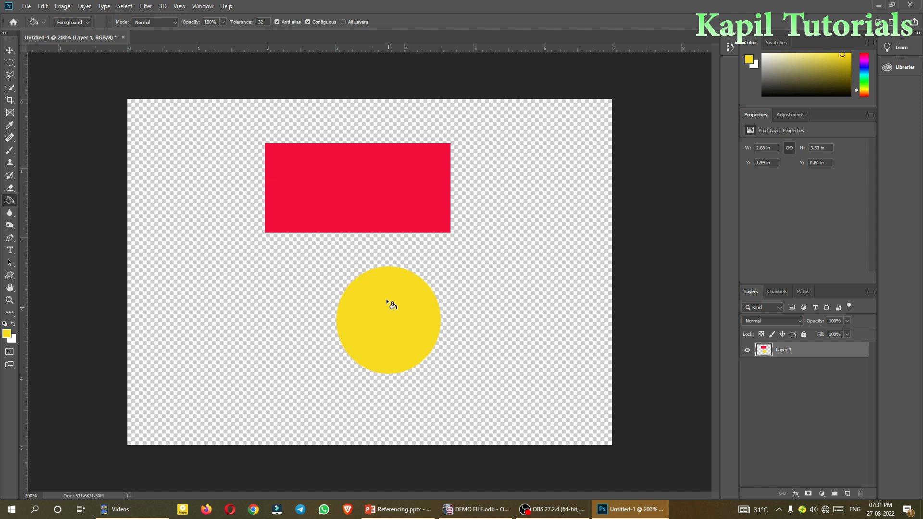
pyautogui.moveTo(776, 348)
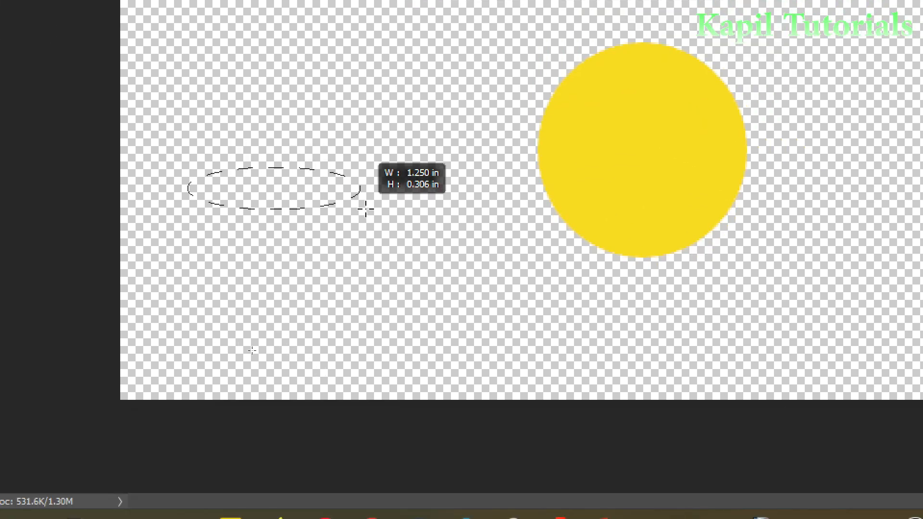
# Step: Draw a wide elliptical selection at the lower left and open the foreground colour picker
pyautogui.moveTo(365, 210); pyautogui.dragTo(494, 278)
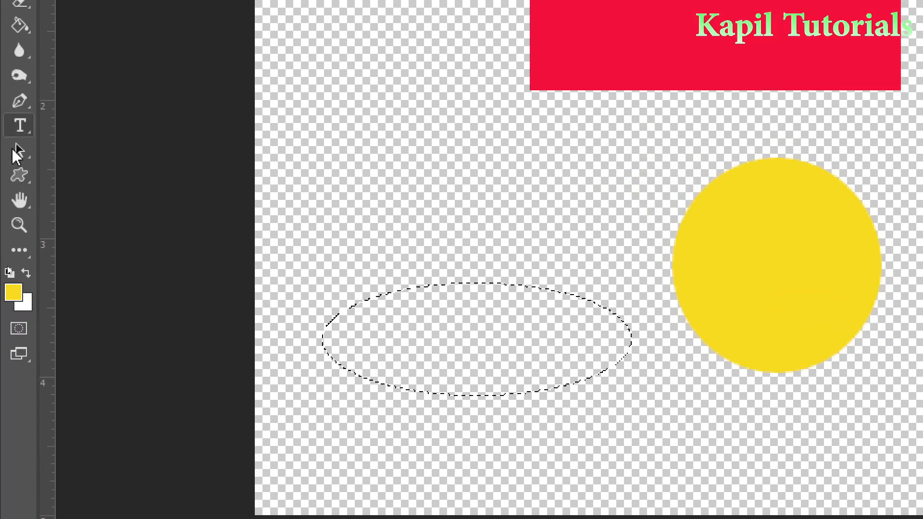
pyautogui.click(13, 290)
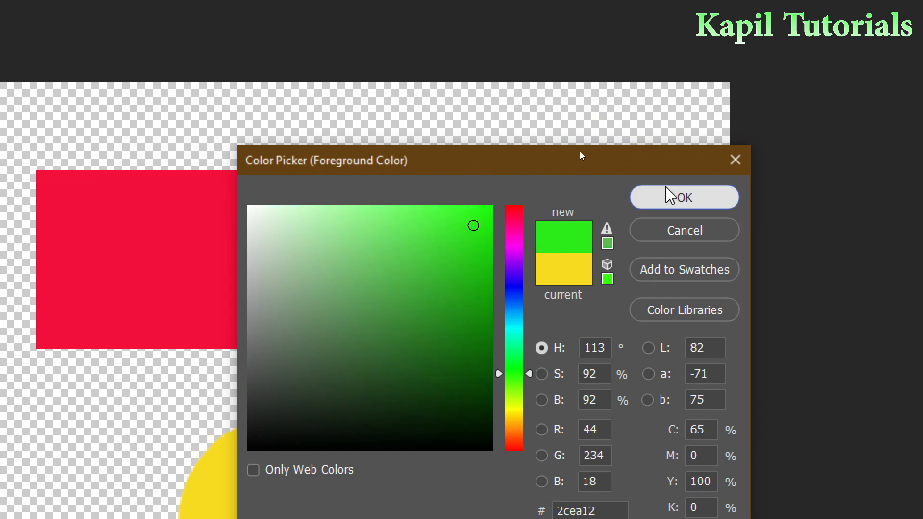
# Step: Confirm green as the foreground colour and paint-bucket fill the wide oval
pyautogui.click(683, 197)
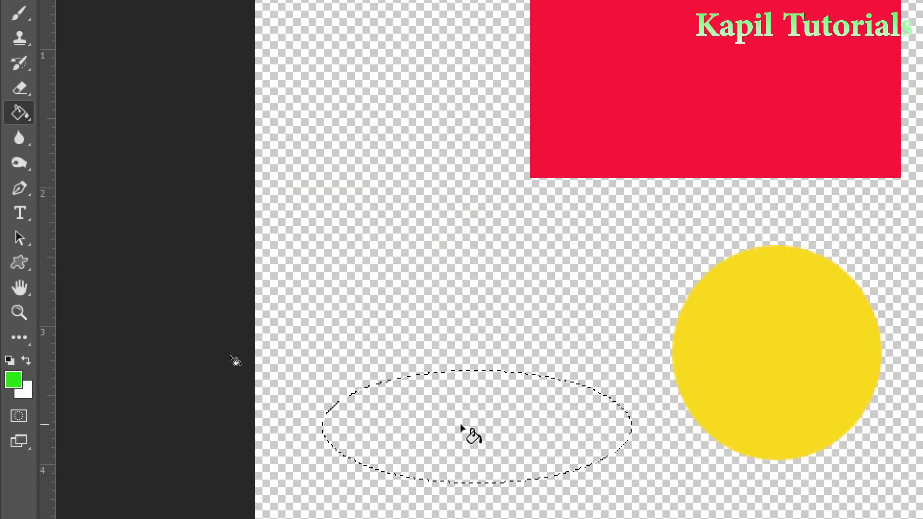
pyautogui.click(471, 435)
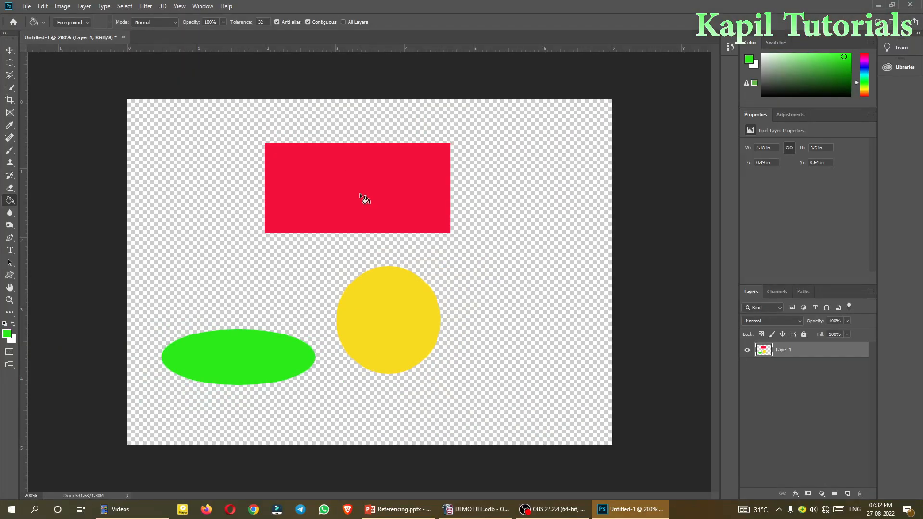
pyautogui.moveTo(423, 294)
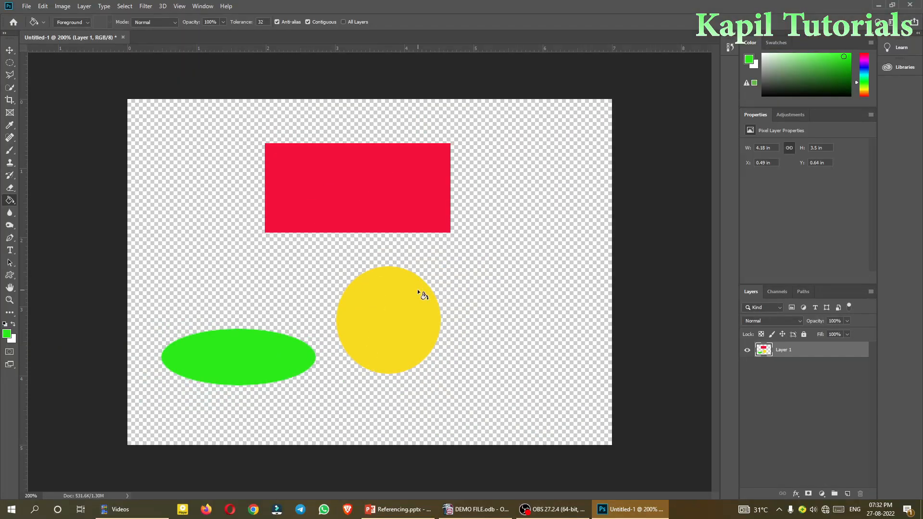